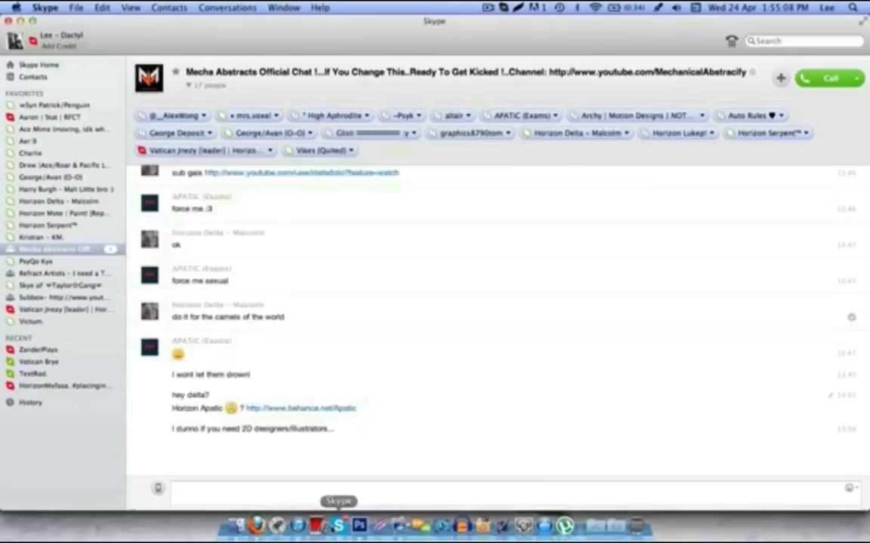
- Ink the robot sketch with thick black brush lines and fill the arm armour dark grey
click(359, 525)
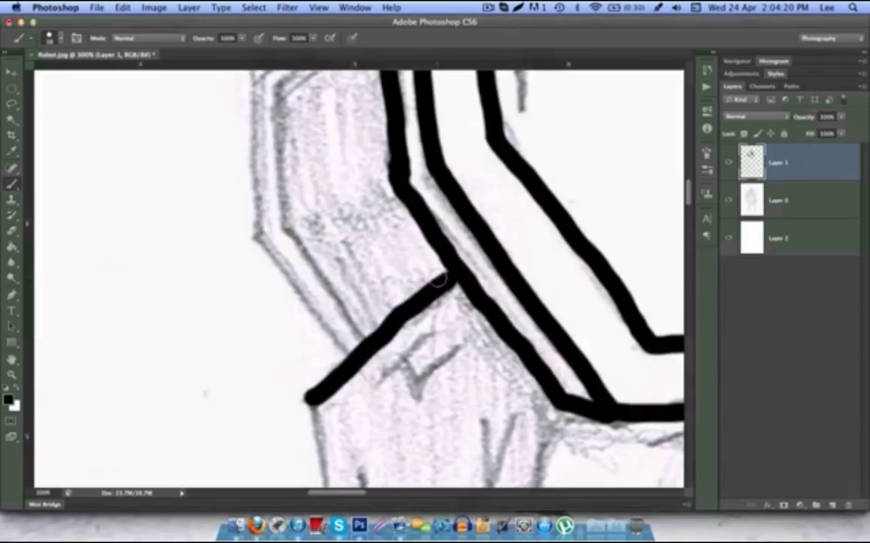
click(317, 7)
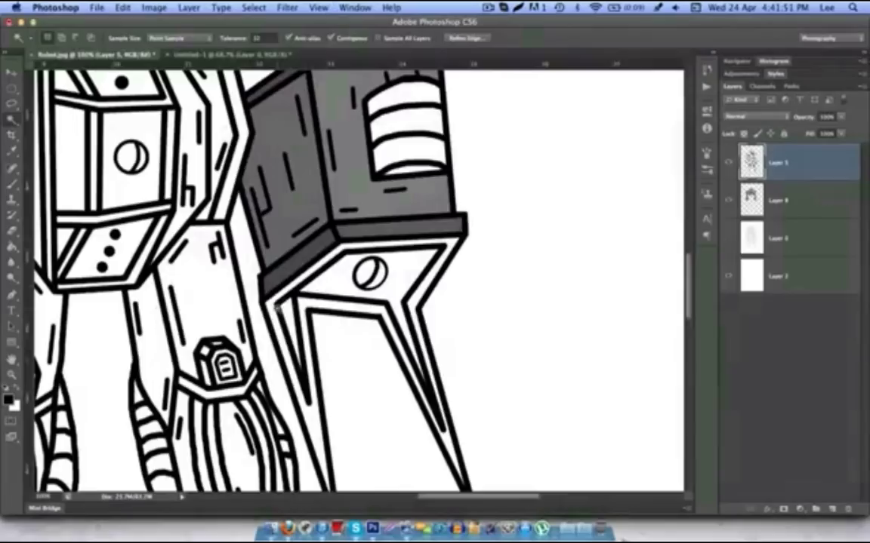
click(785, 200)
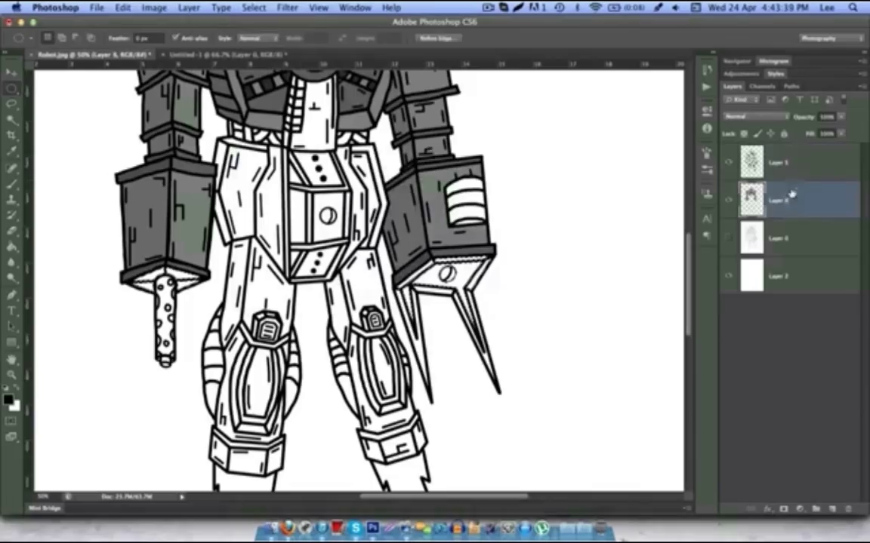